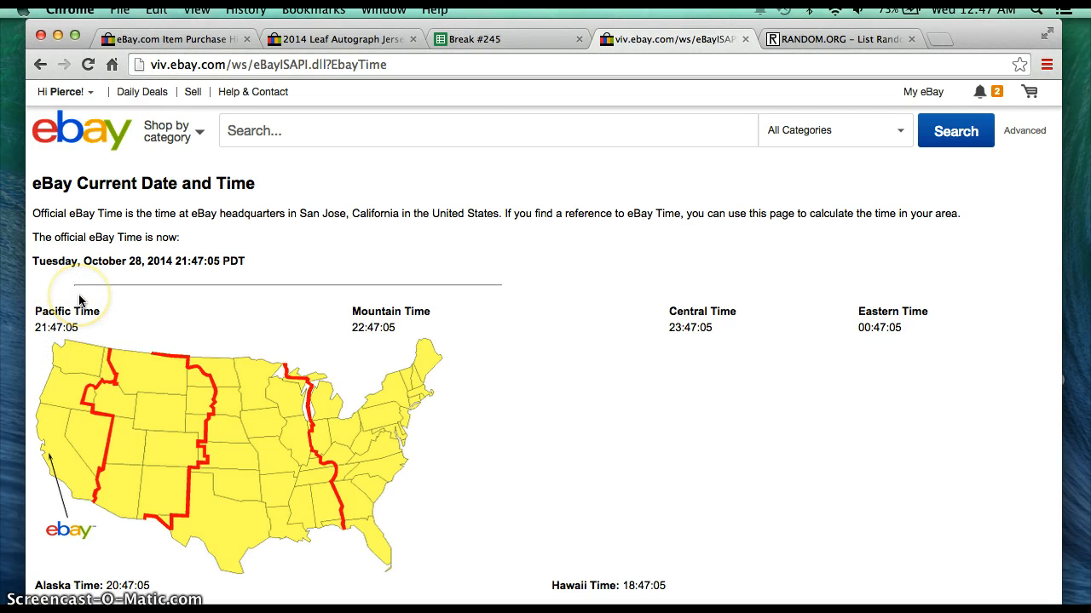
mouse_move(275, 321)
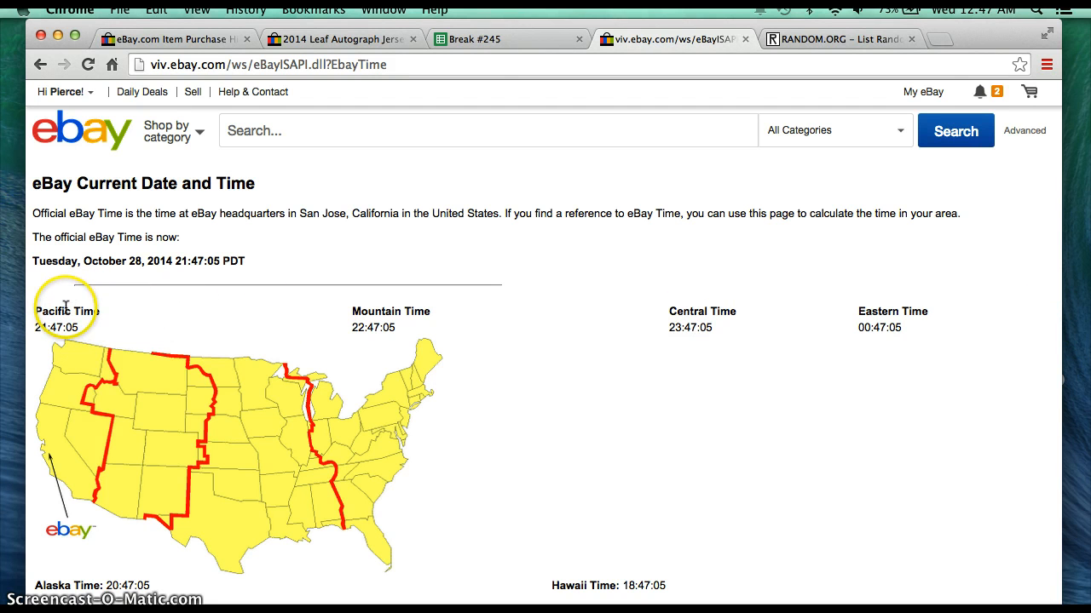
mouse_move(898, 339)
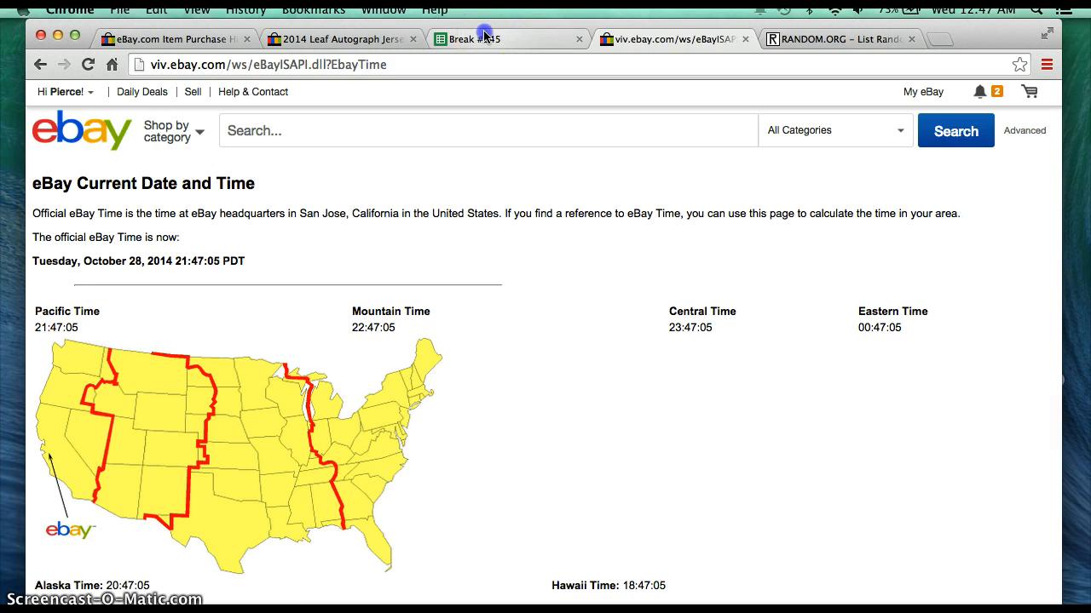
Step: Review the Break #245 tab and copy all 32 usernames in column C
click(507, 39)
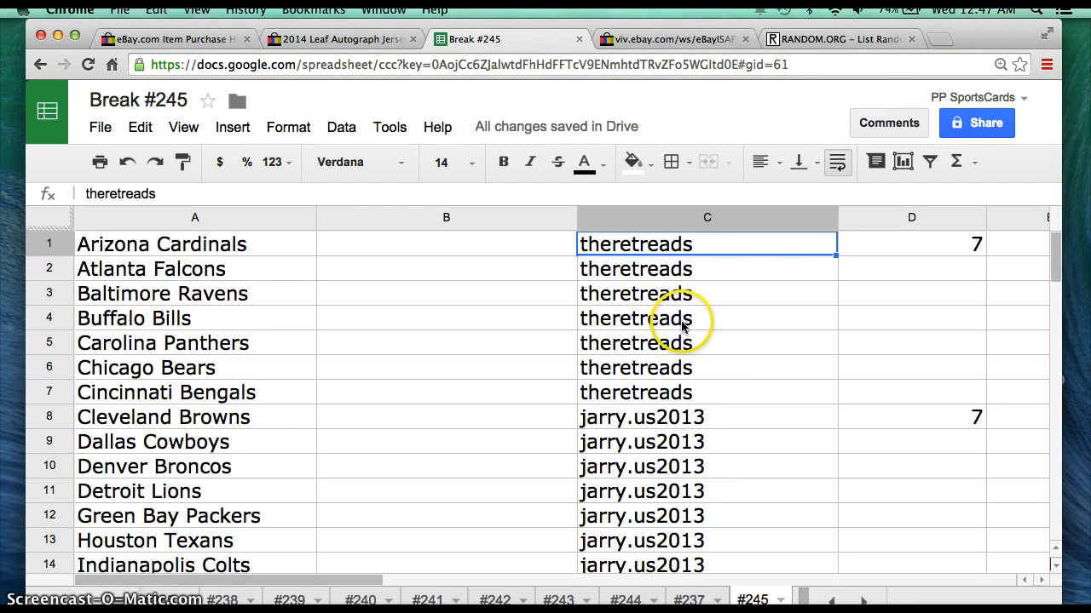
click(706, 416)
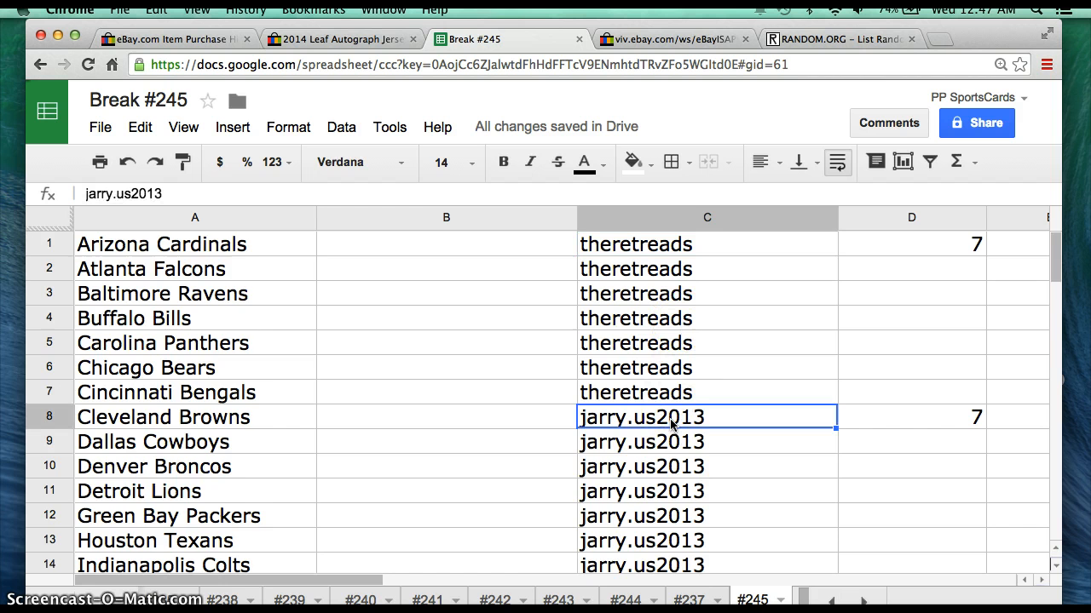
scroll(down, 3)
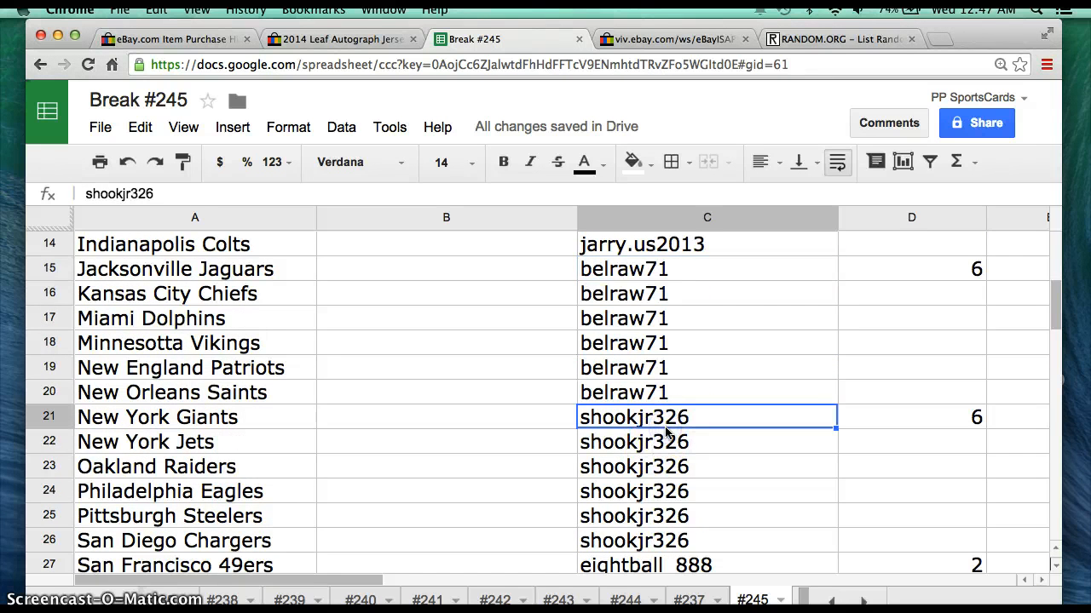
scroll(down, 3)
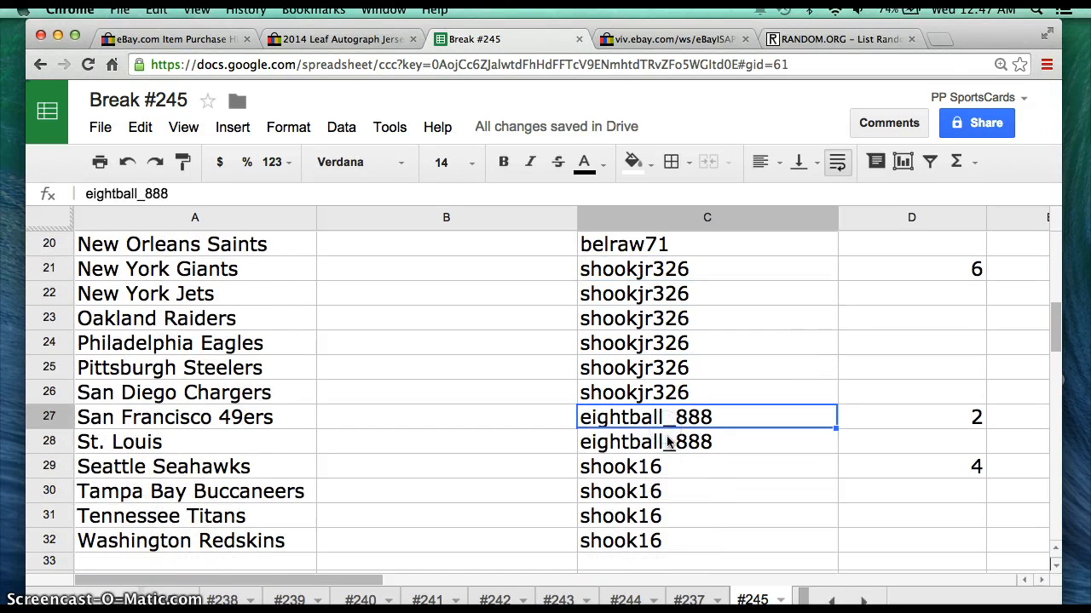
scroll(down, 3)
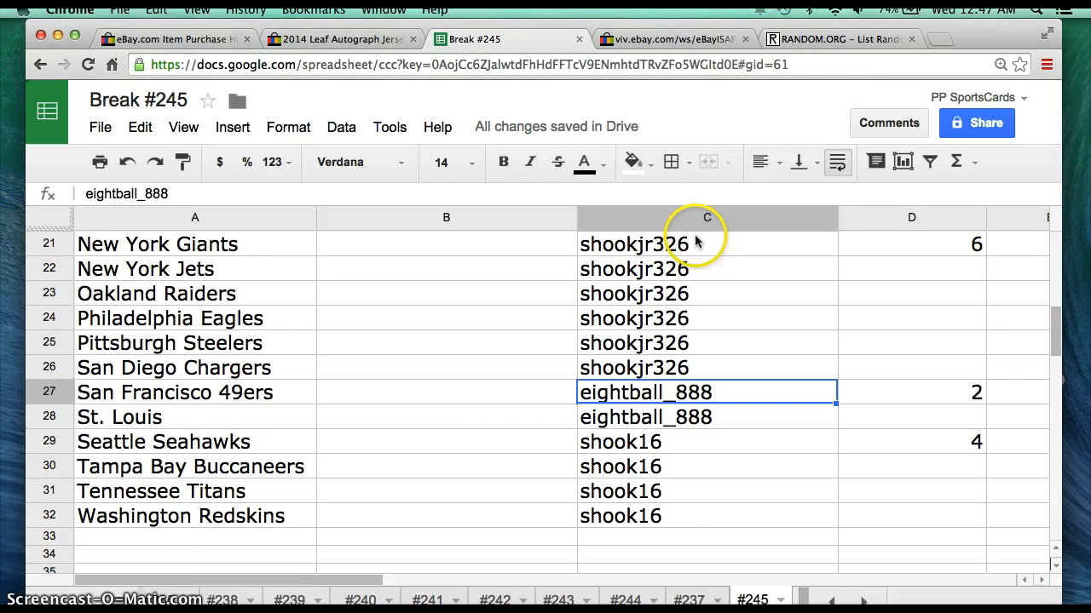
click(706, 217)
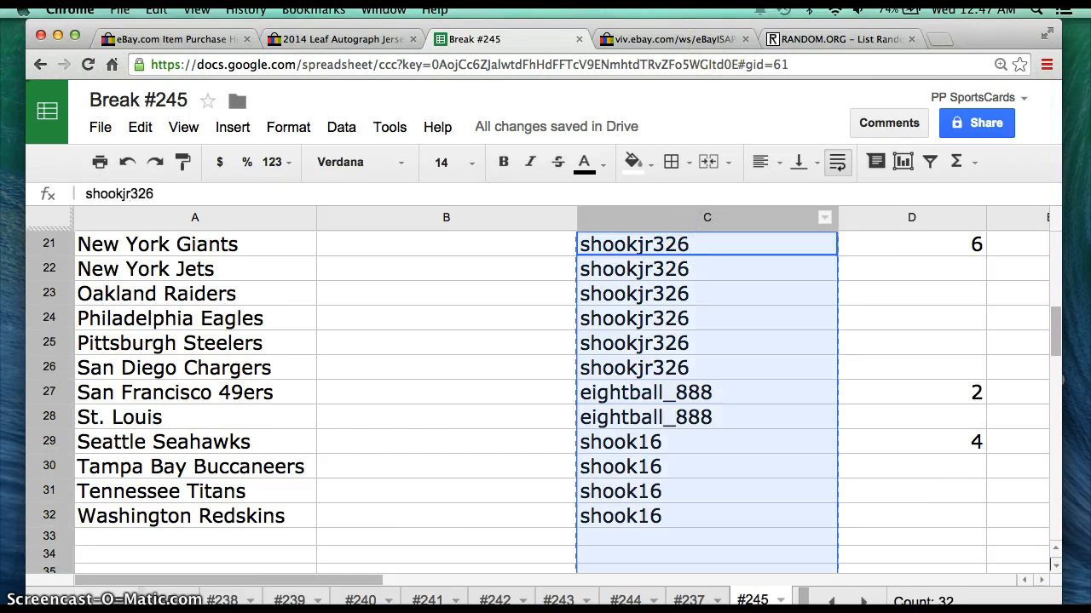
Step: Shuffle the pasted usernames in RANDOM.ORG's List Randomizer twice, then select the result
click(835, 38)
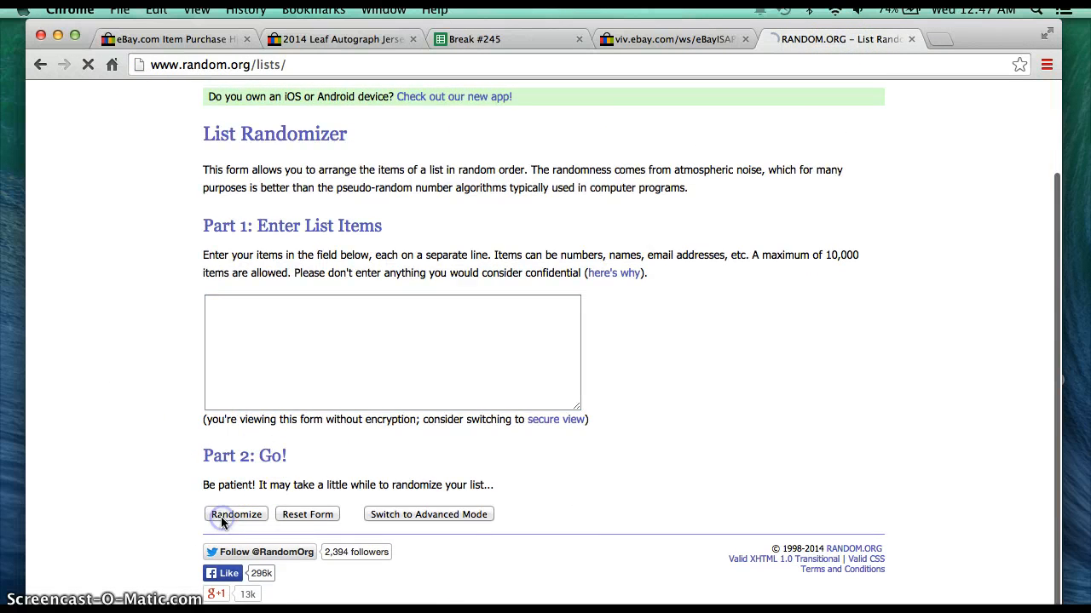
click(236, 514)
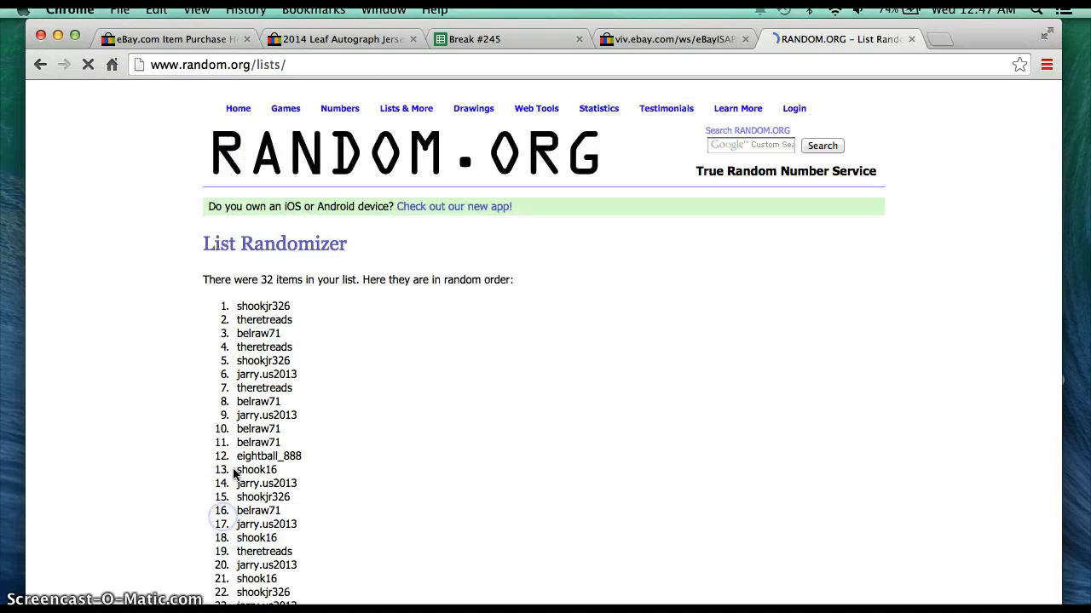
click(87, 64)
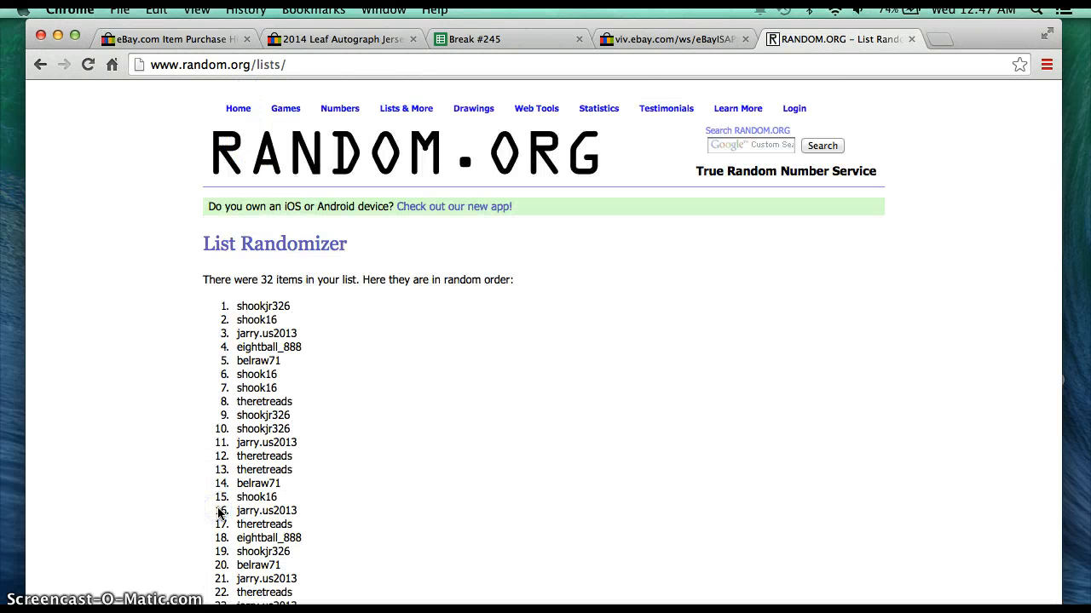
double_click(263, 306)
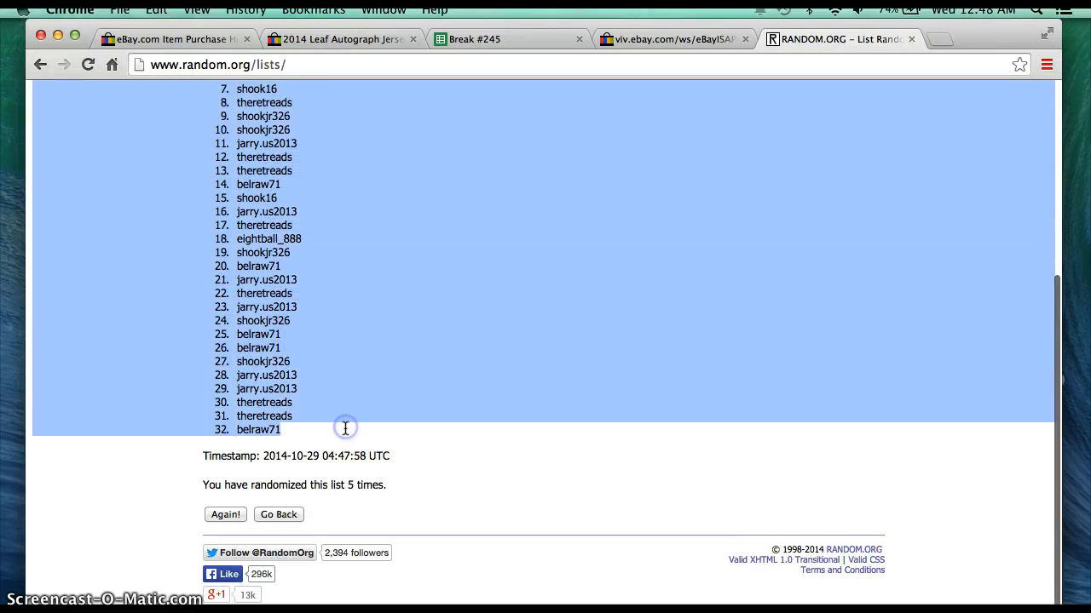
Step: Back in Break #245, check the usernames assigned to the Bengals, Browns, Lions and Packers
click(473, 39)
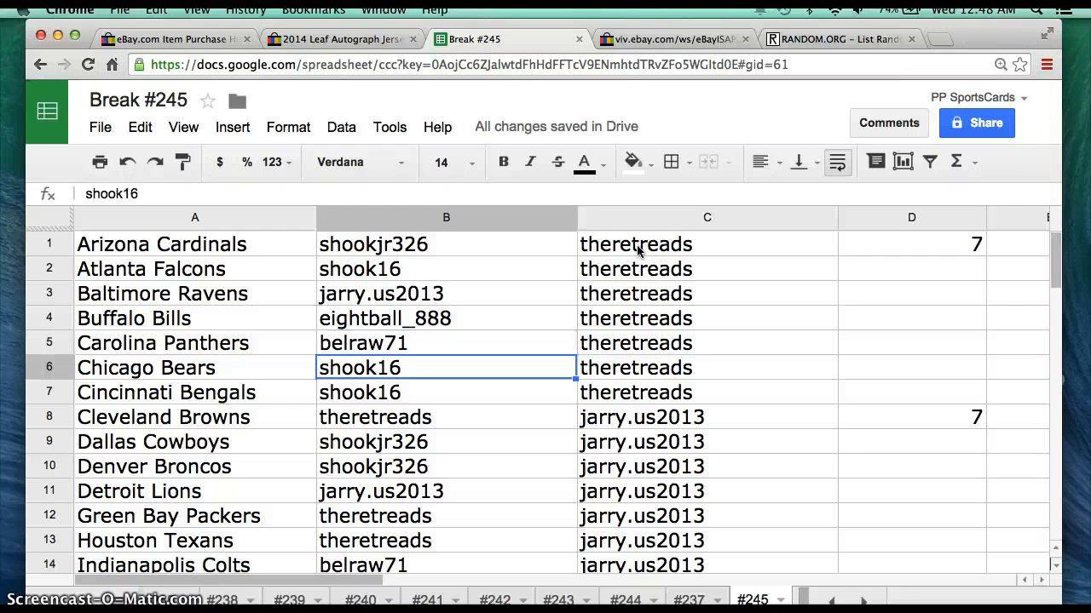
click(445, 392)
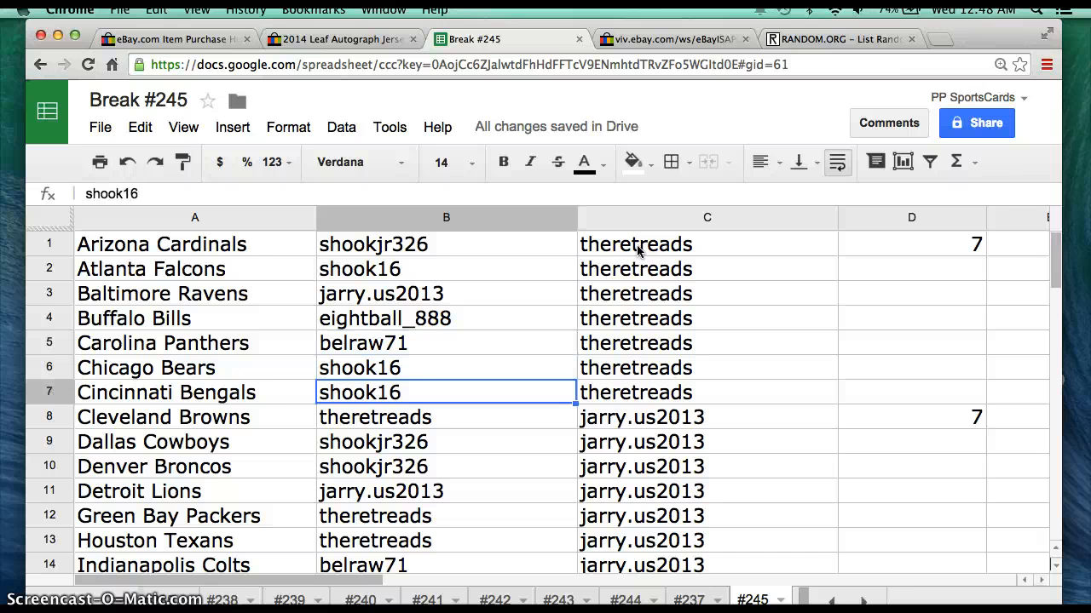
click(446, 417)
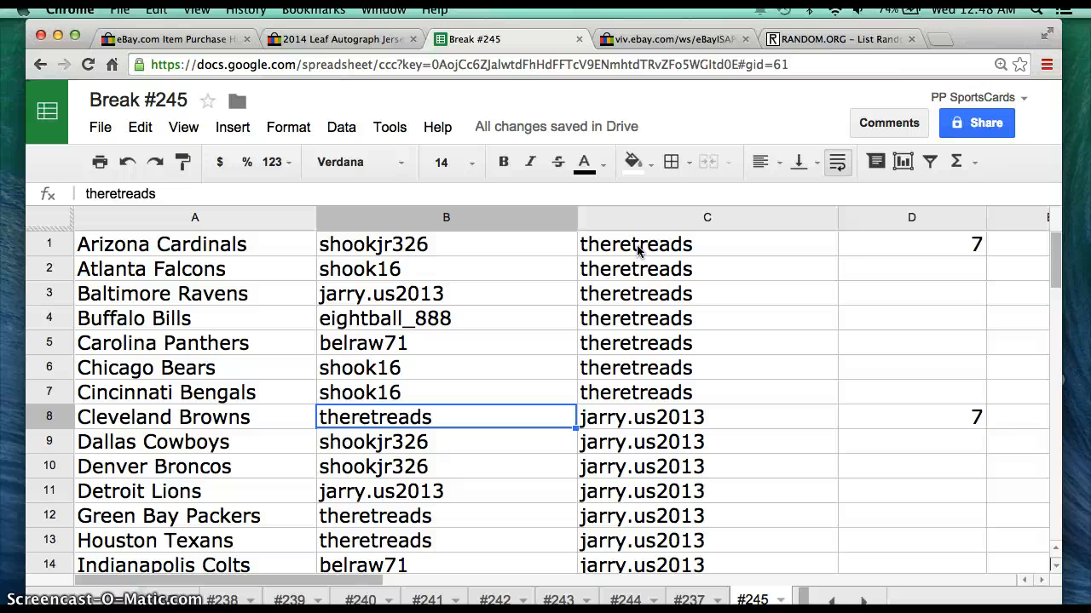
click(445, 441)
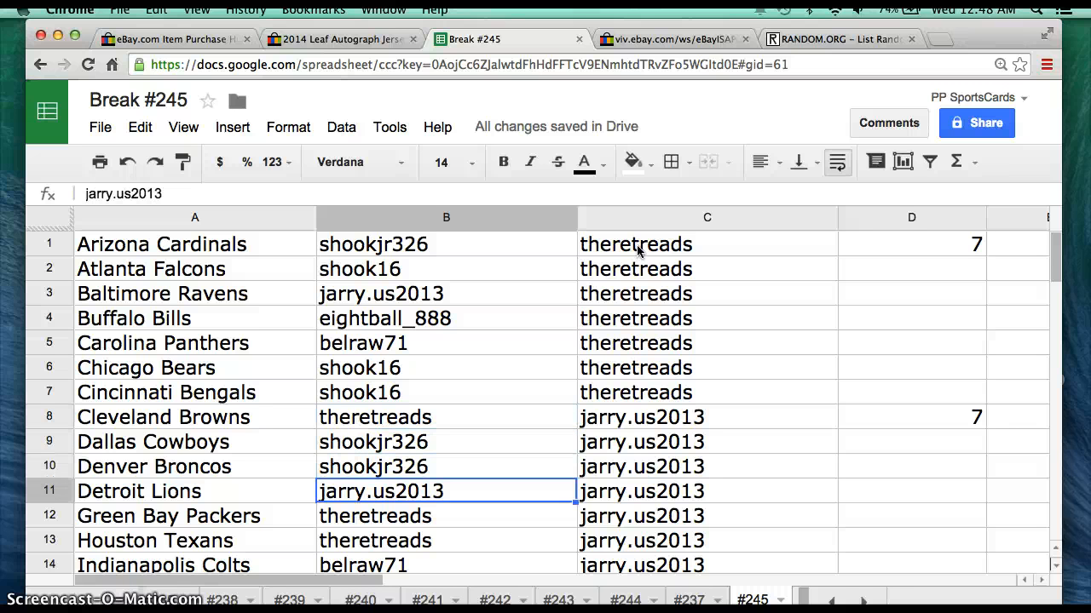
click(446, 516)
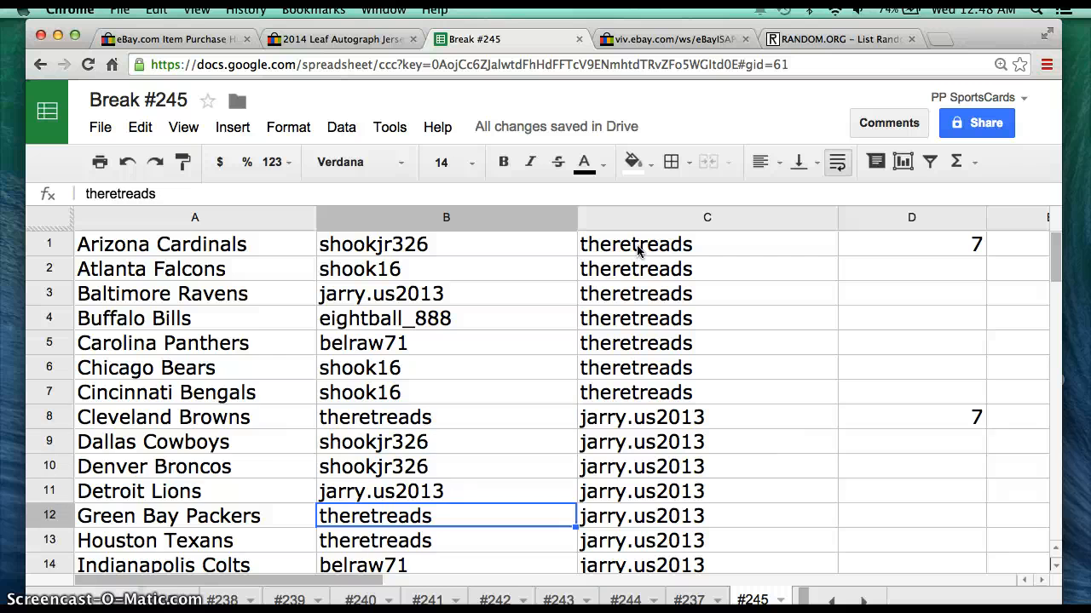
scroll(down, 3)
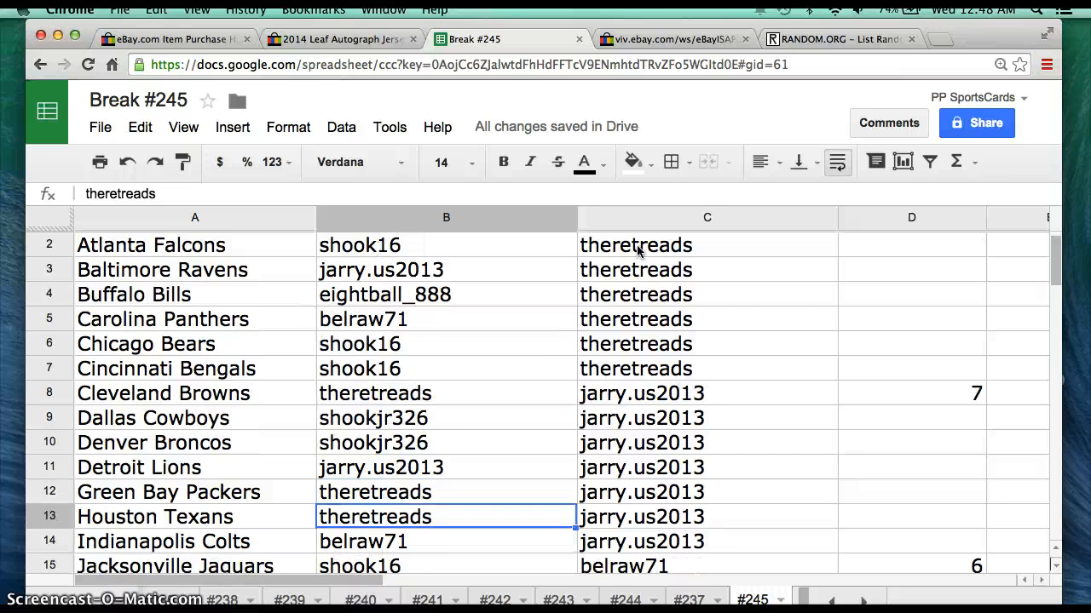
scroll(down, 3)
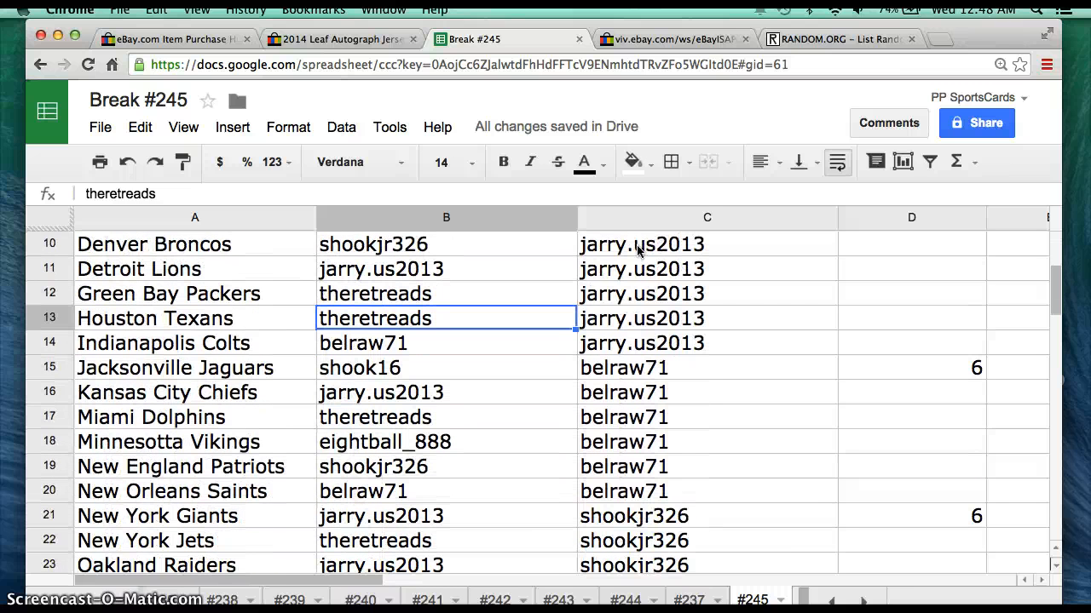
Step: Check the assigned usernames for the Colts, Dolphins, Giants, Chargers, St. Louis and the last team
click(445, 343)
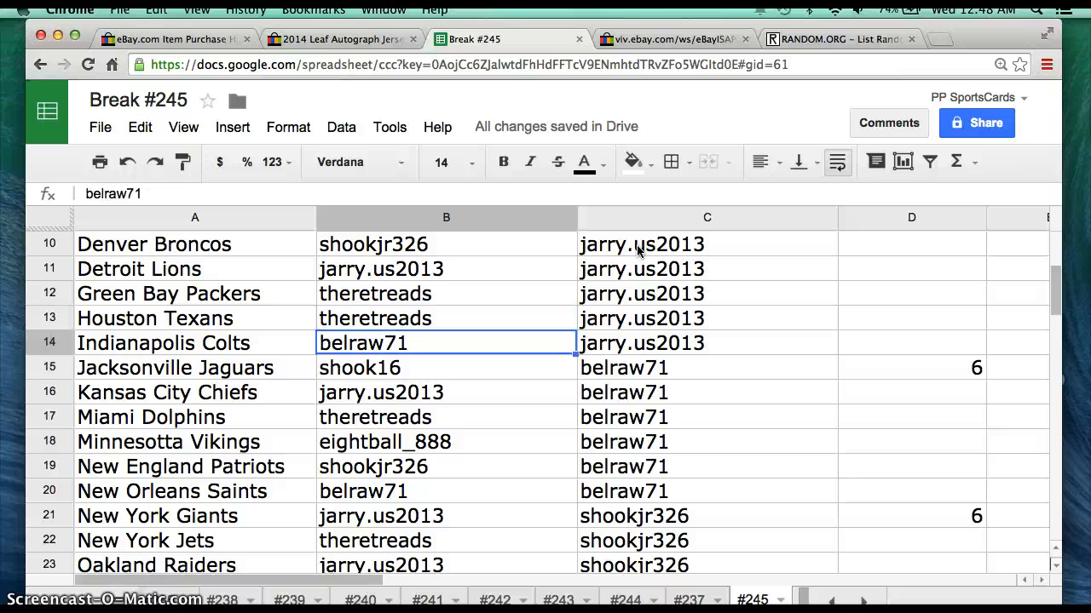
click(445, 367)
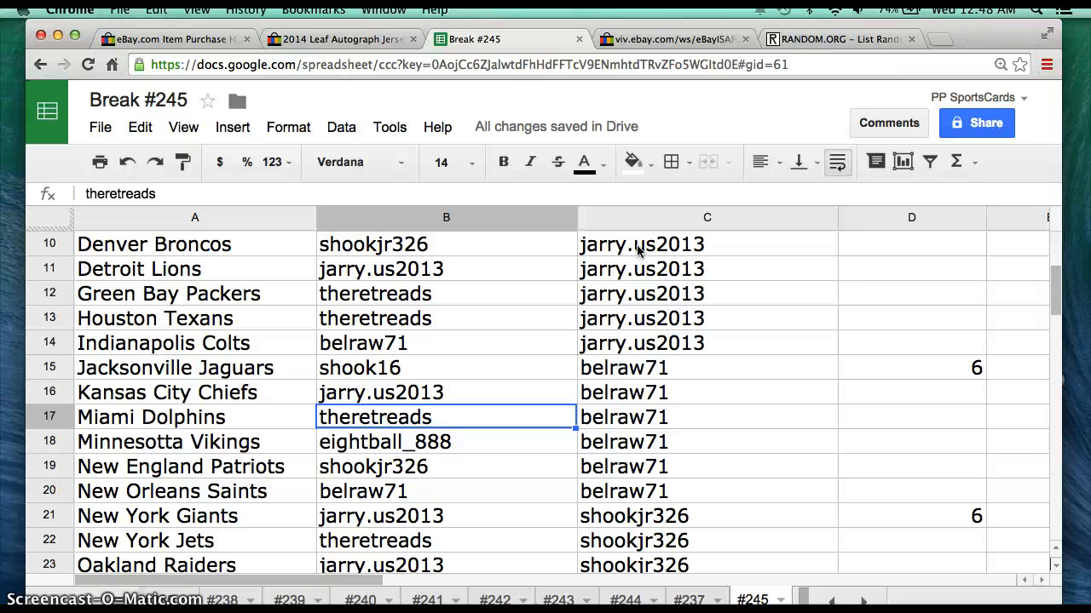
click(445, 442)
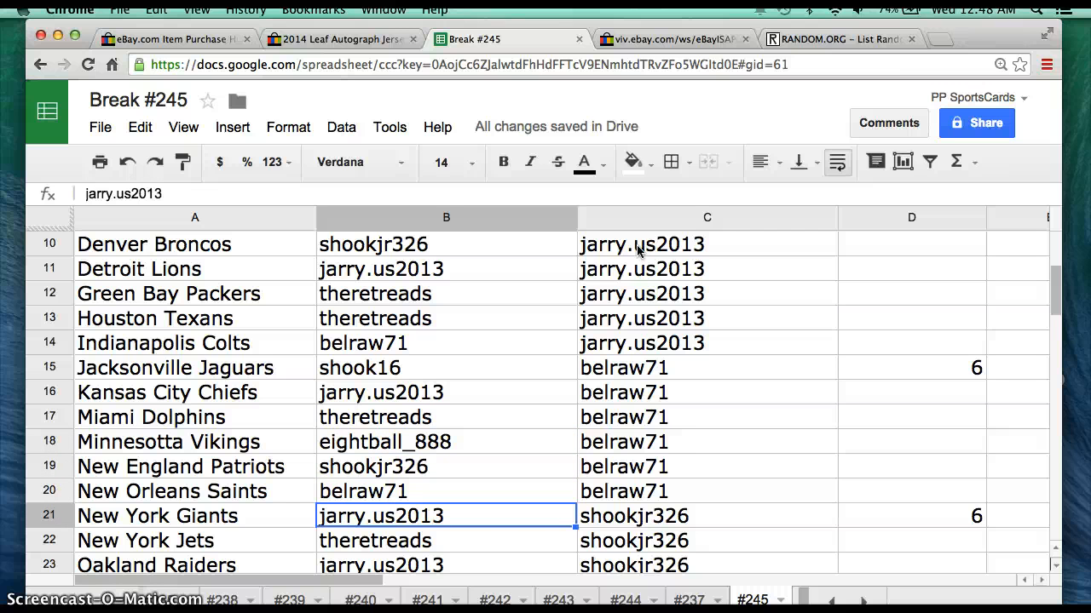
scroll(down, 3)
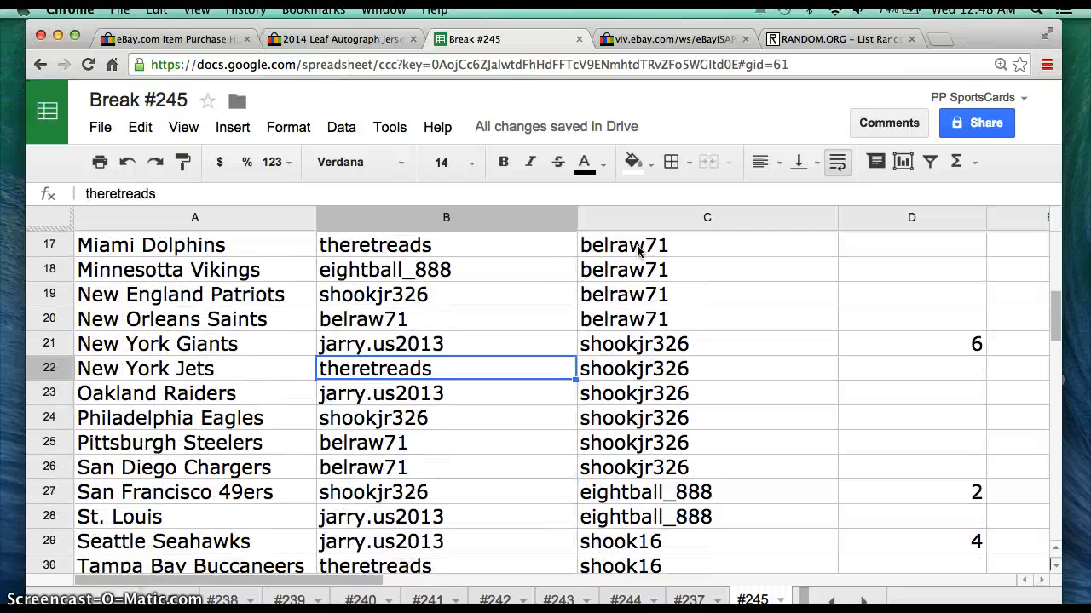
scroll(down, 3)
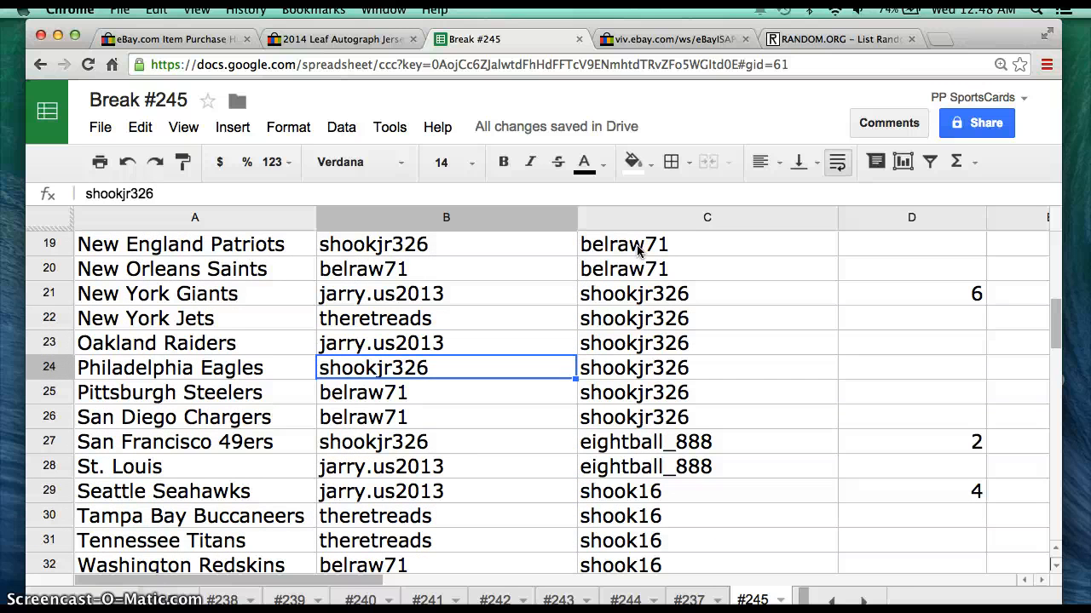
click(446, 417)
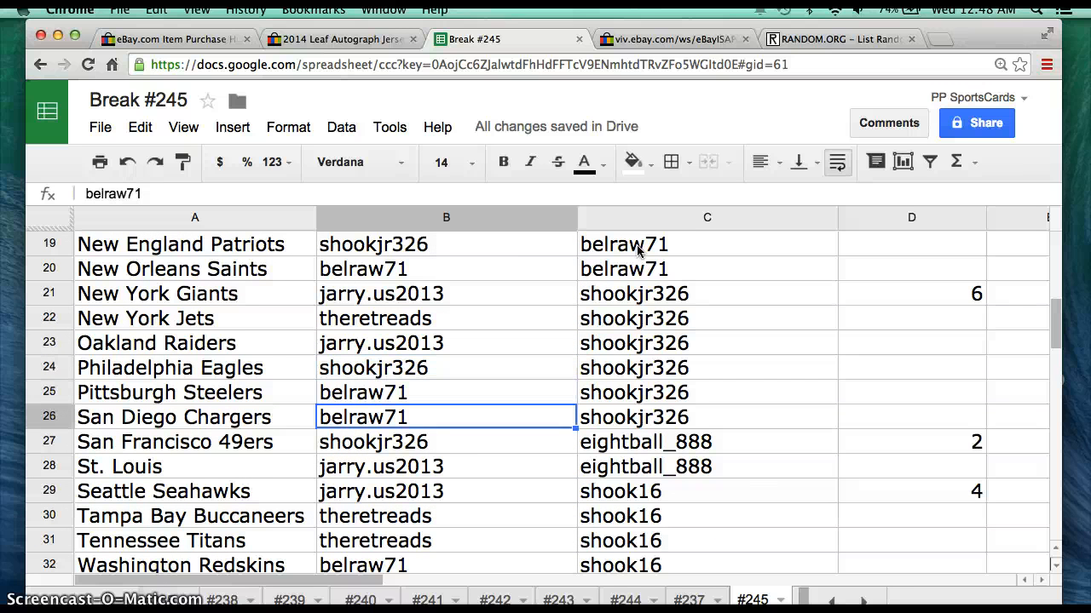
click(445, 466)
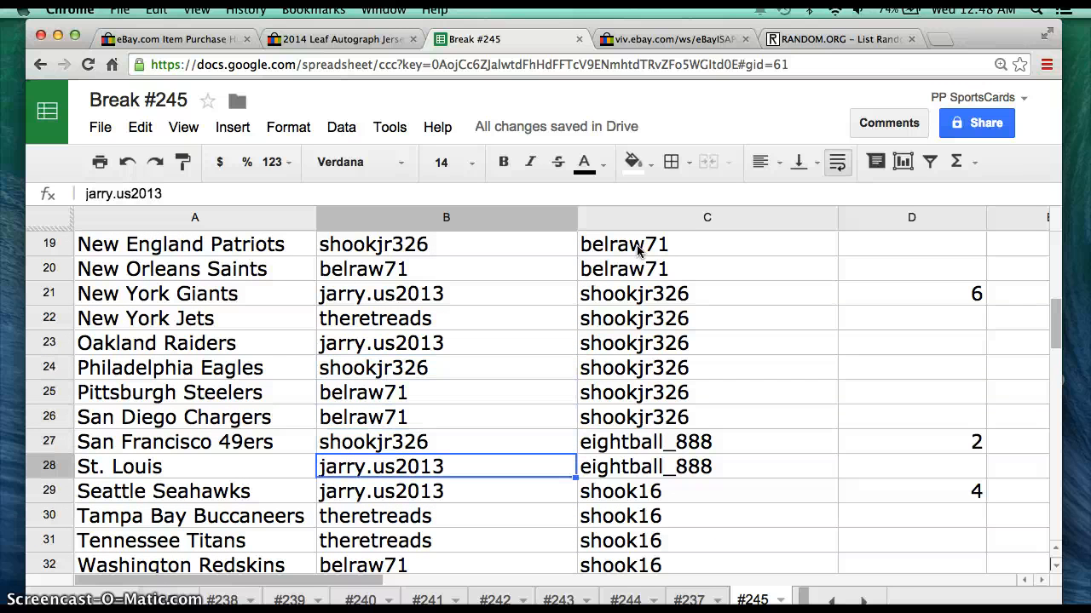
click(446, 491)
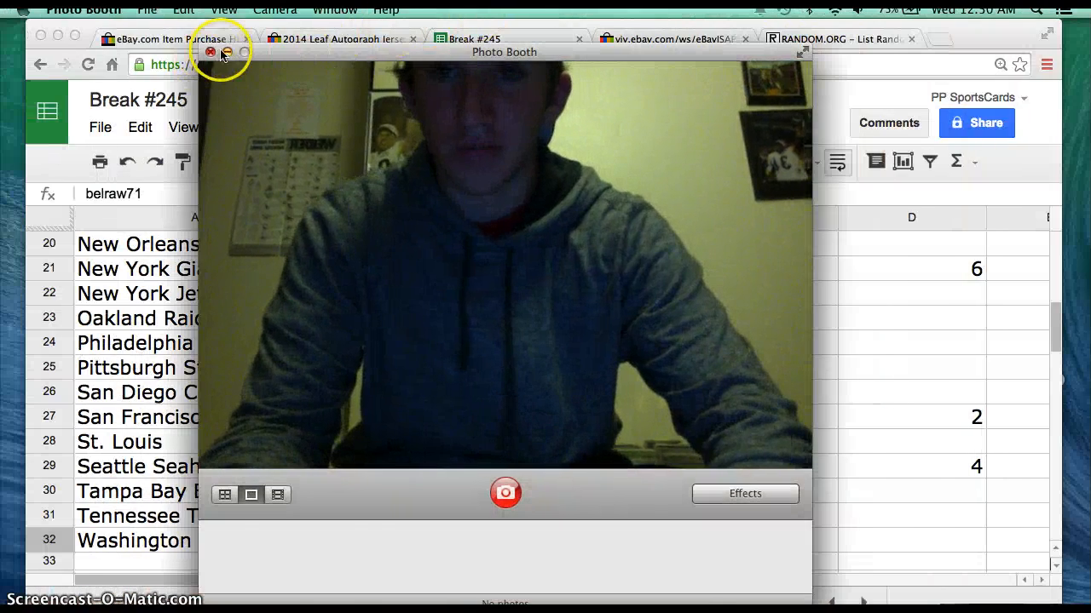
click(210, 53)
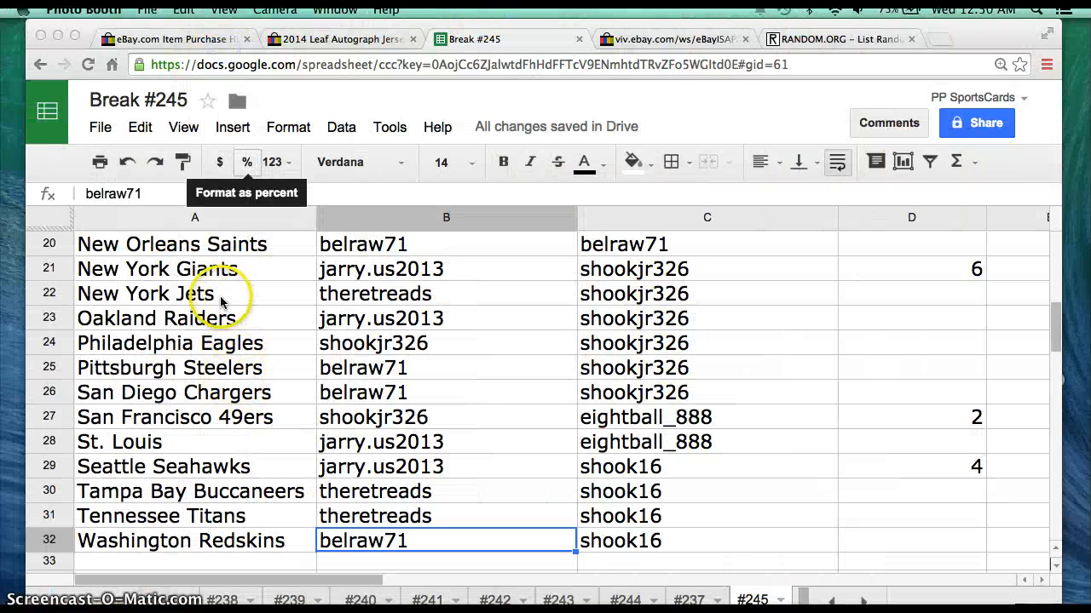
click(381, 268)
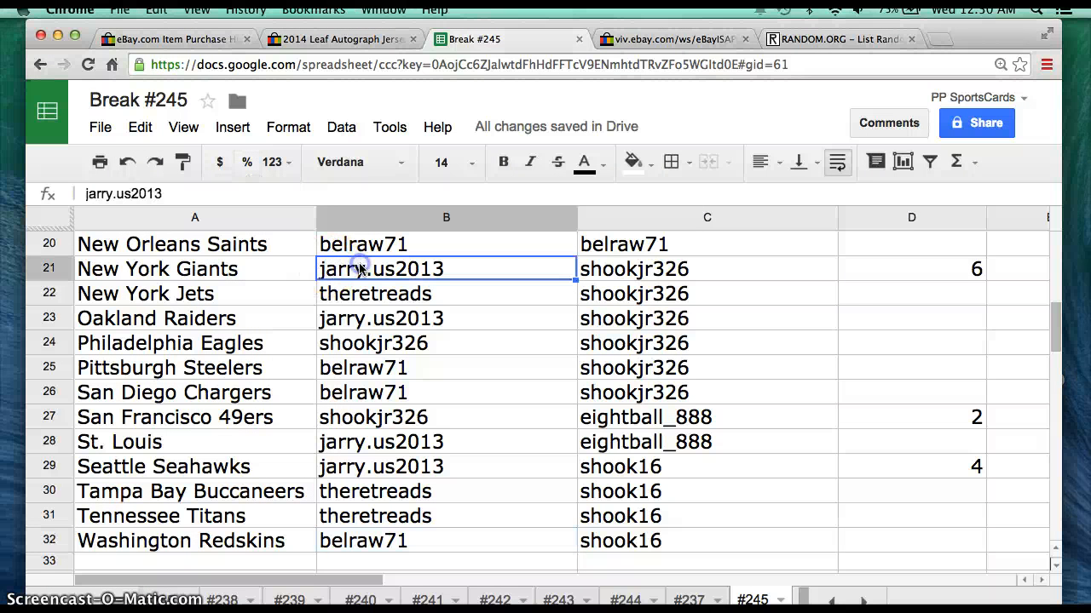
click(503, 161)
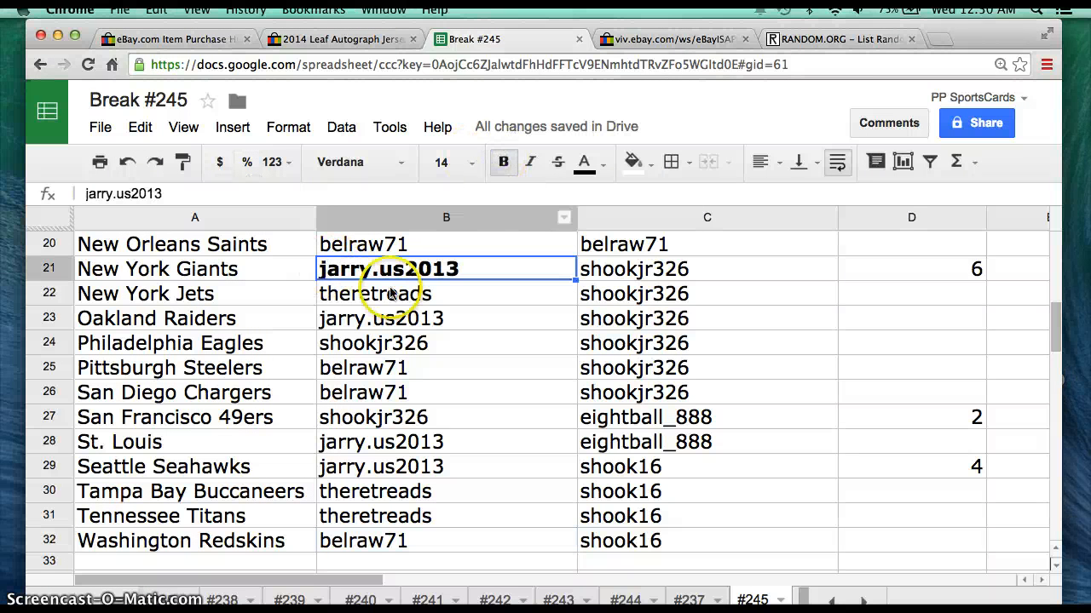